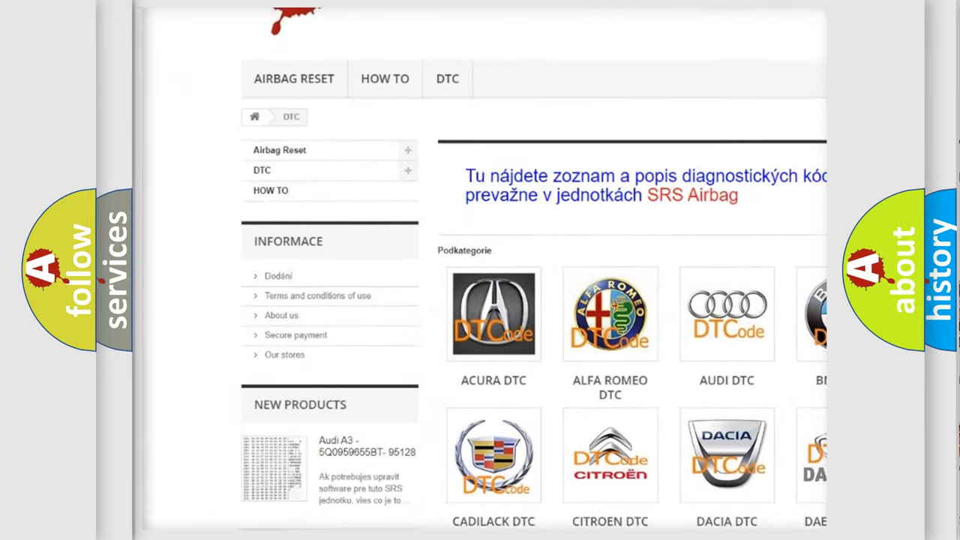
scroll(down, 3)
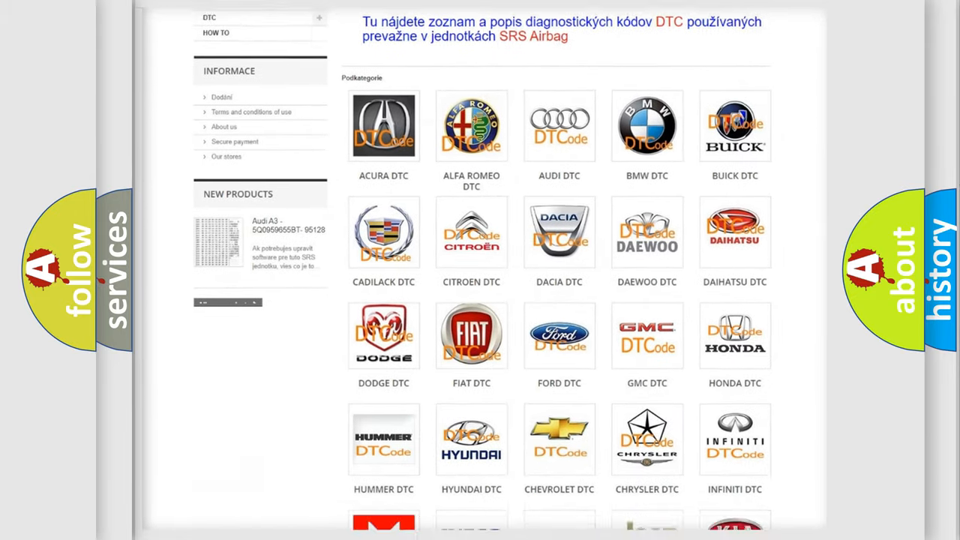
scroll(down, 3)
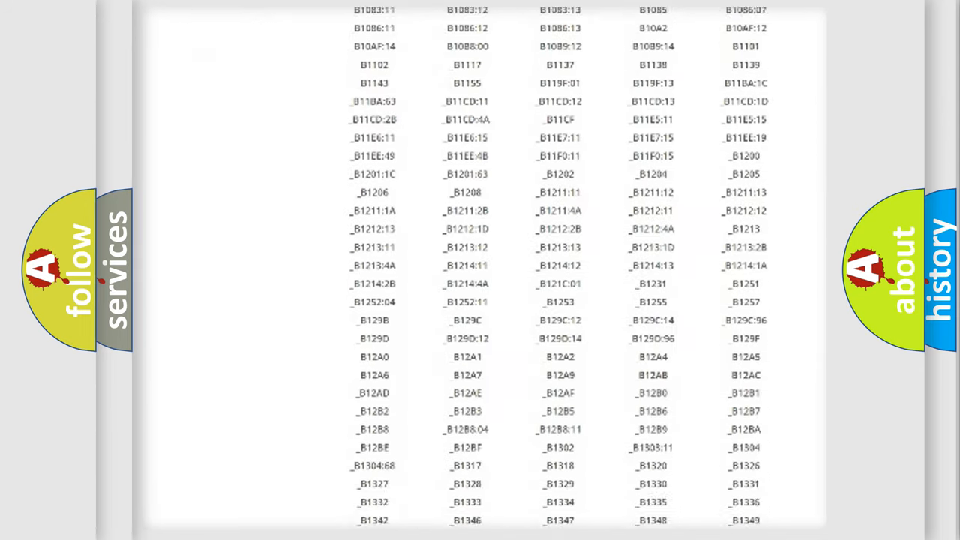
scroll(down, 3)
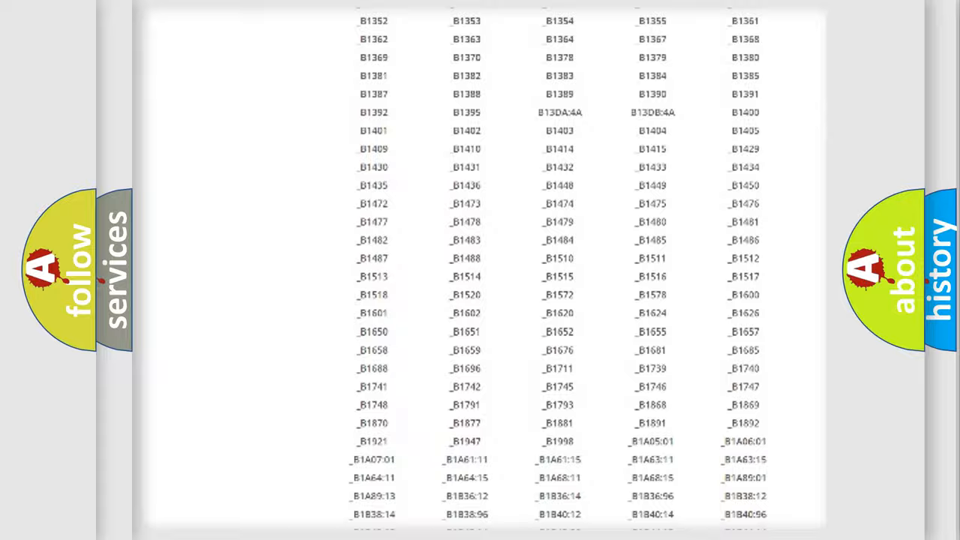